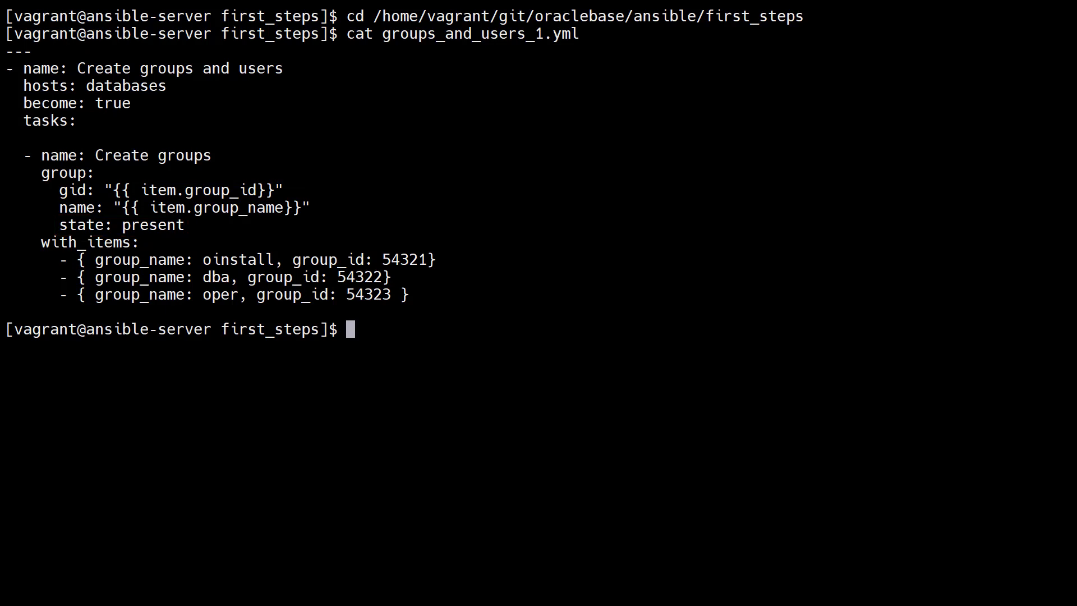
Run the groups_and_users_1.yml playbook with ansible-playbook to create oinstall, dba and oper
{"action": "type", "text": "ansible-playbook groups_and_users_1.yml"}
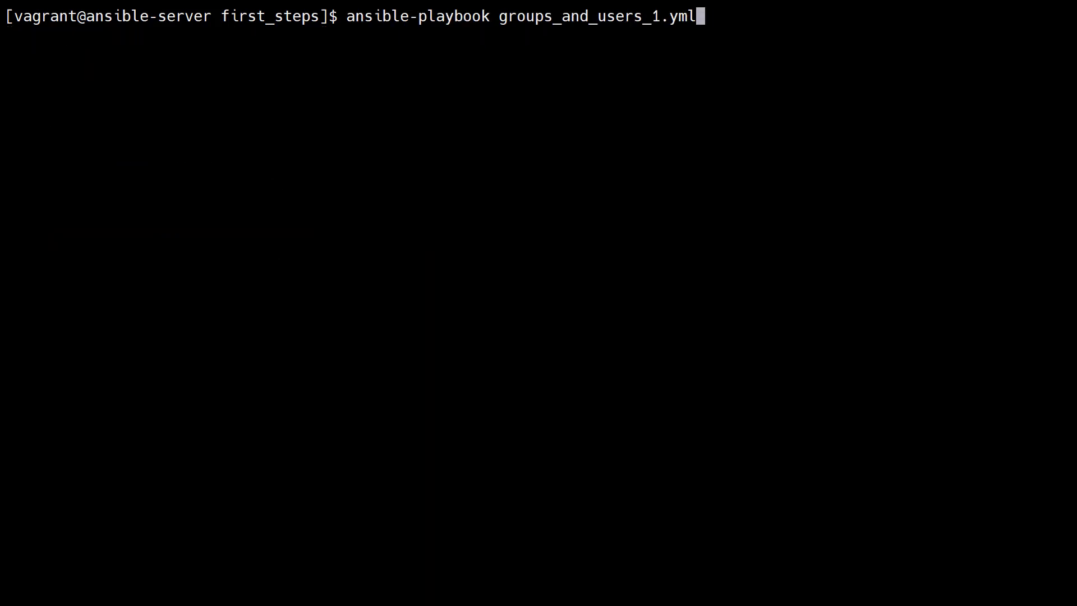
{"action": "type", "text": "2"}
{"action": "key", "text": "Return"}
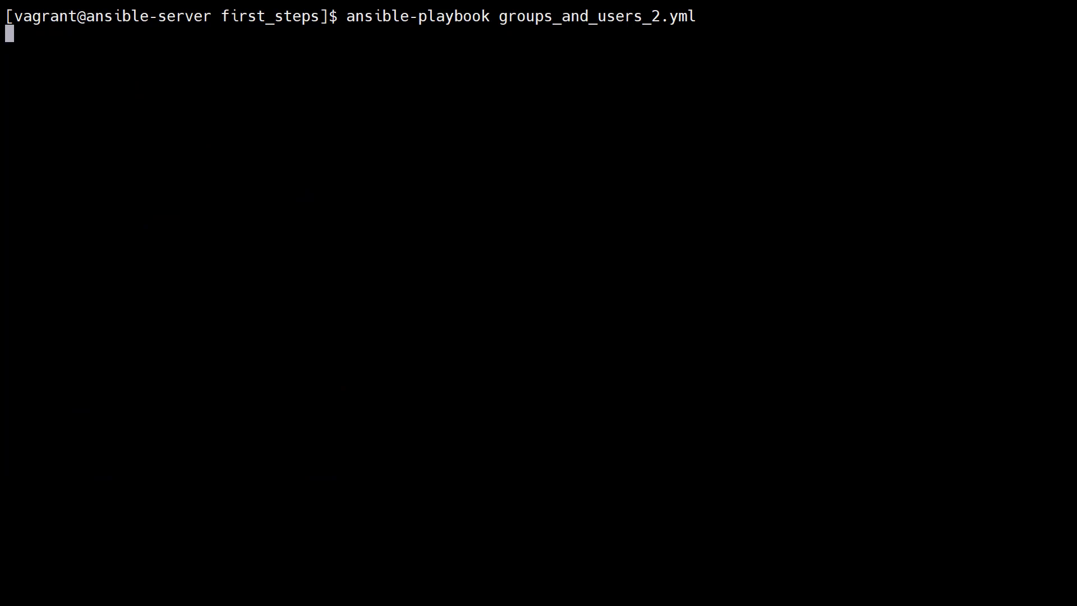
{"action": "key", "text": "Return"}
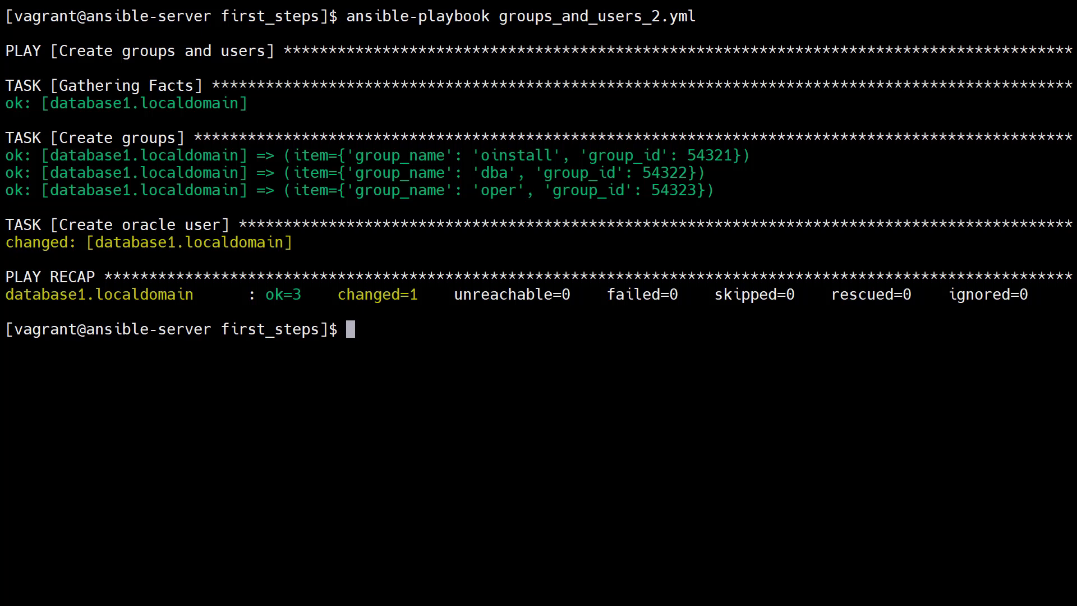
{"action": "key", "text": "Return"}
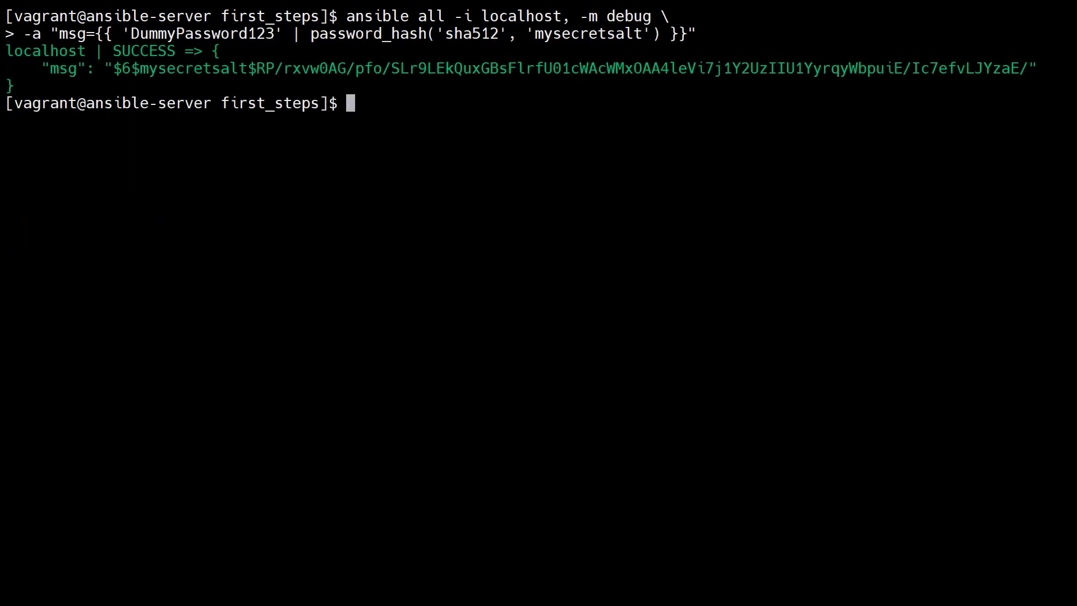